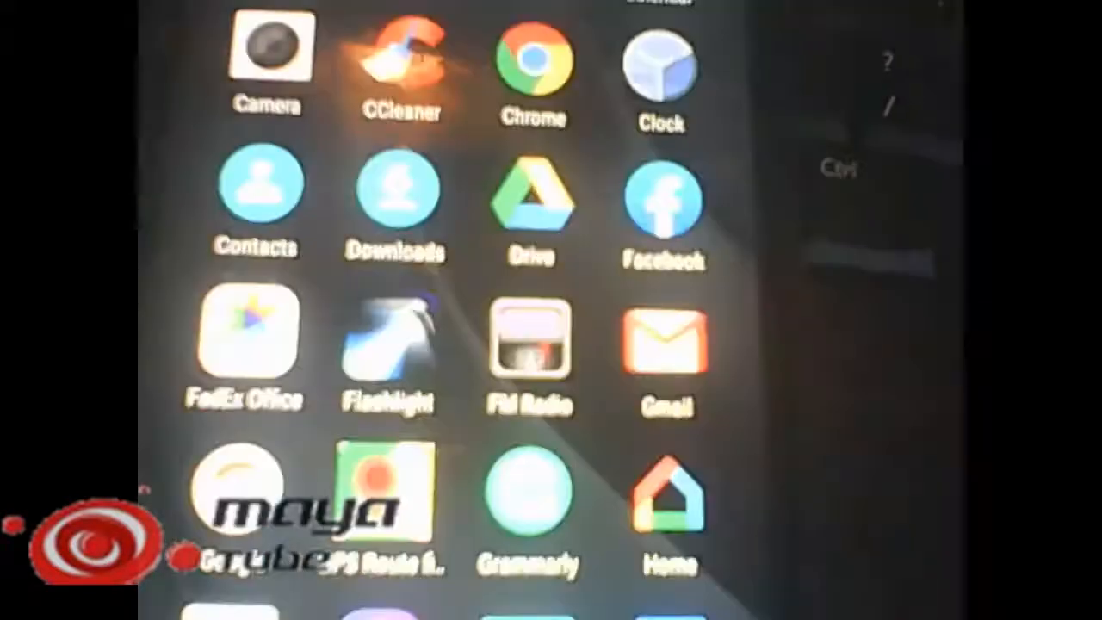
# - Switch off the Pointer location toggle under Input in Developer options
pyautogui.scroll(3)
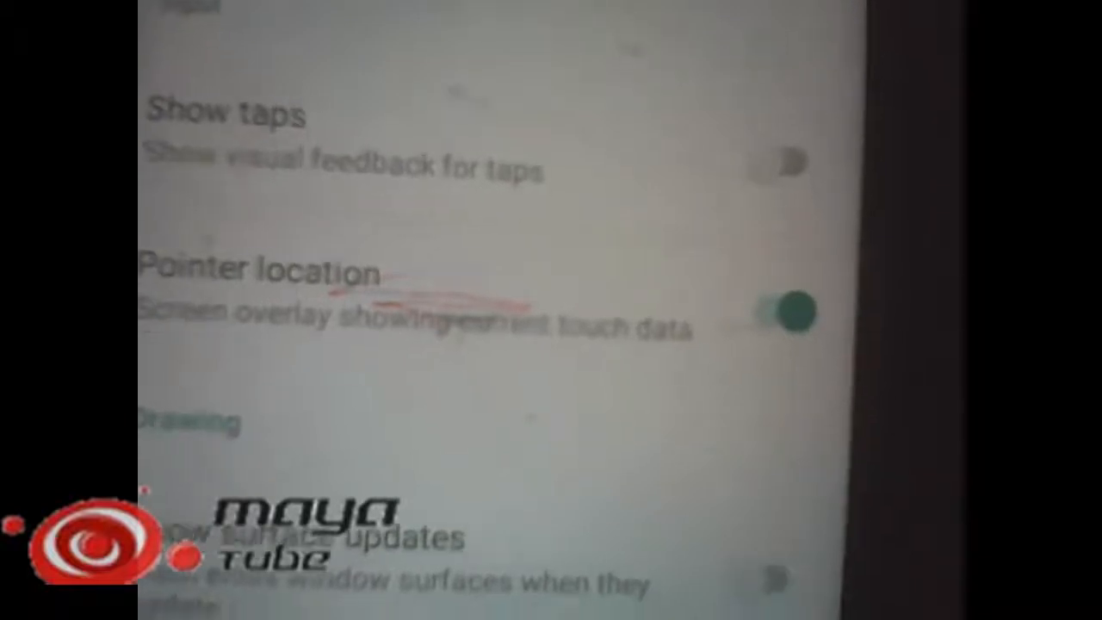
pyautogui.click(779, 312)
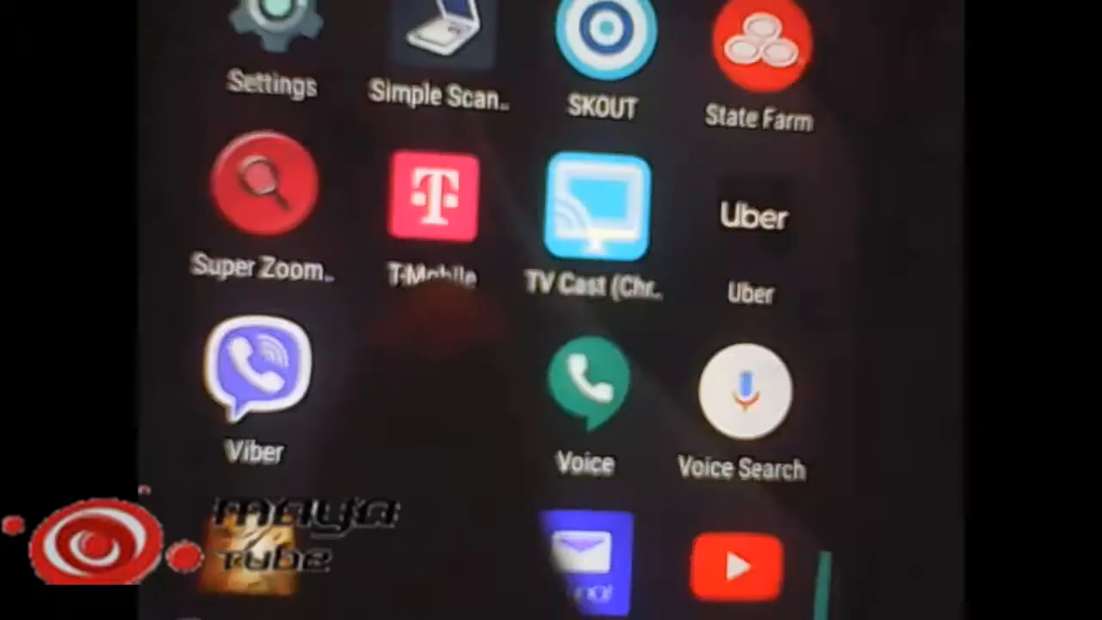
pyautogui.scroll(-3)
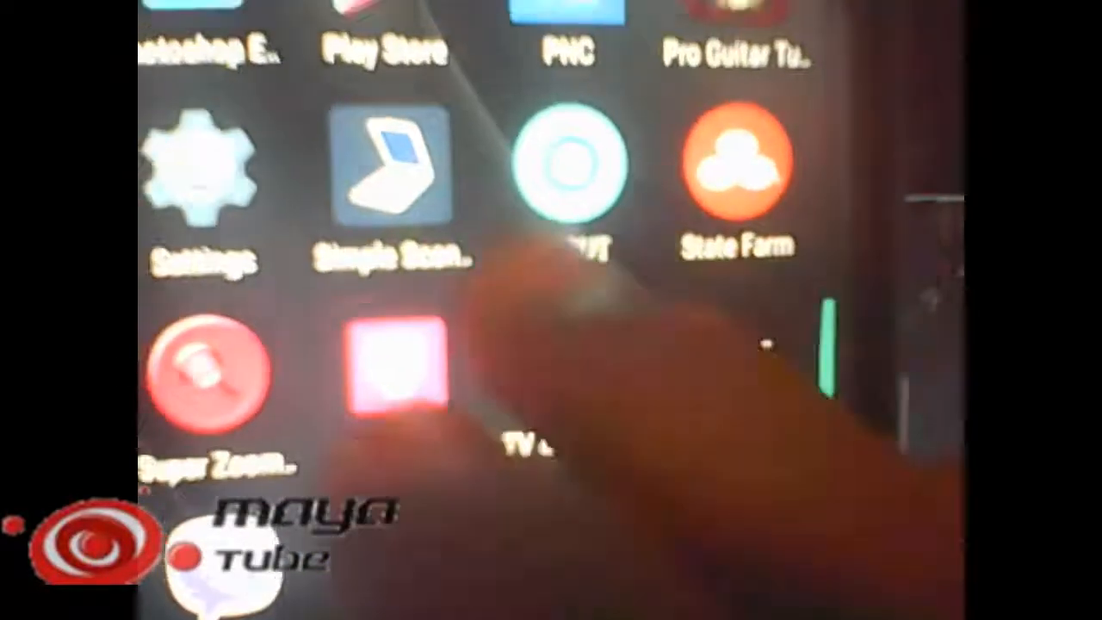
pyautogui.scroll(-3)
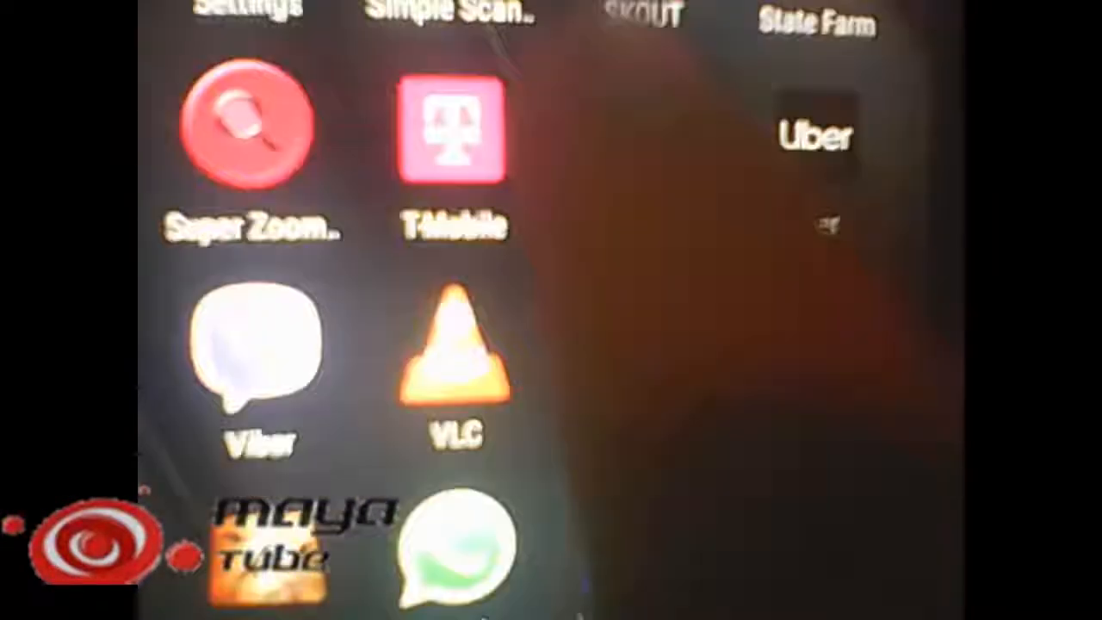